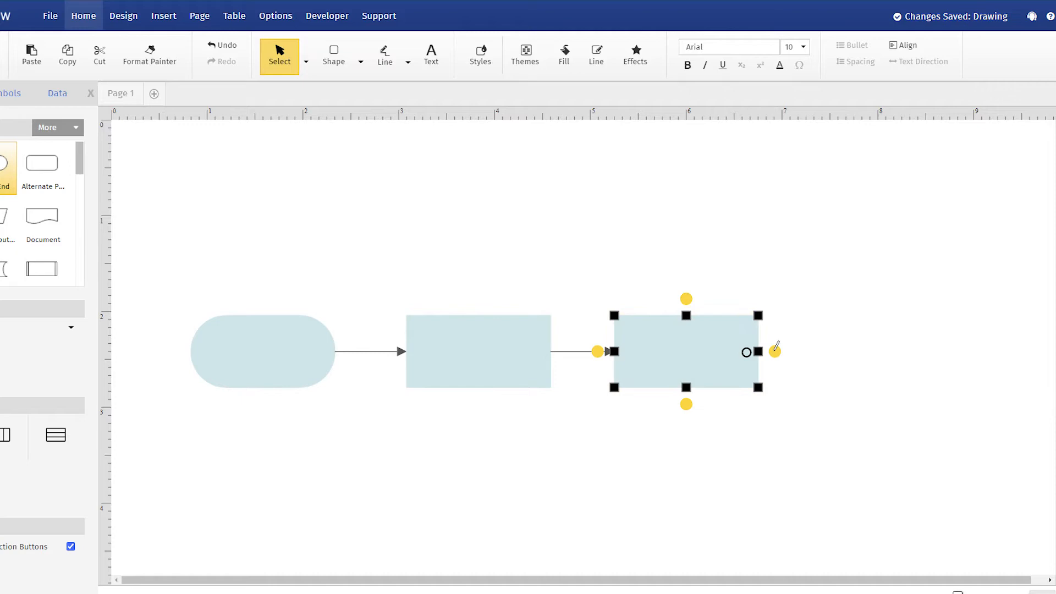
# Step: Open the File > New template gallery showing Flowcharts and Blank Diagram
pyautogui.moveTo(686, 351); pyautogui.dragTo(901, 351)
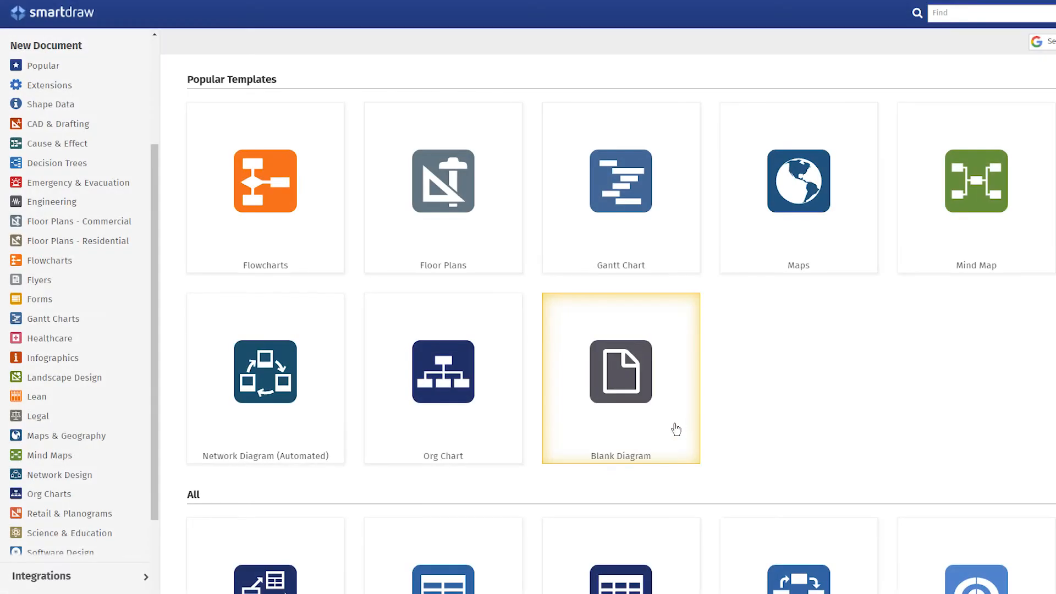
# Step: Start a new document from the Blank Diagram template
pyautogui.click(620, 378)
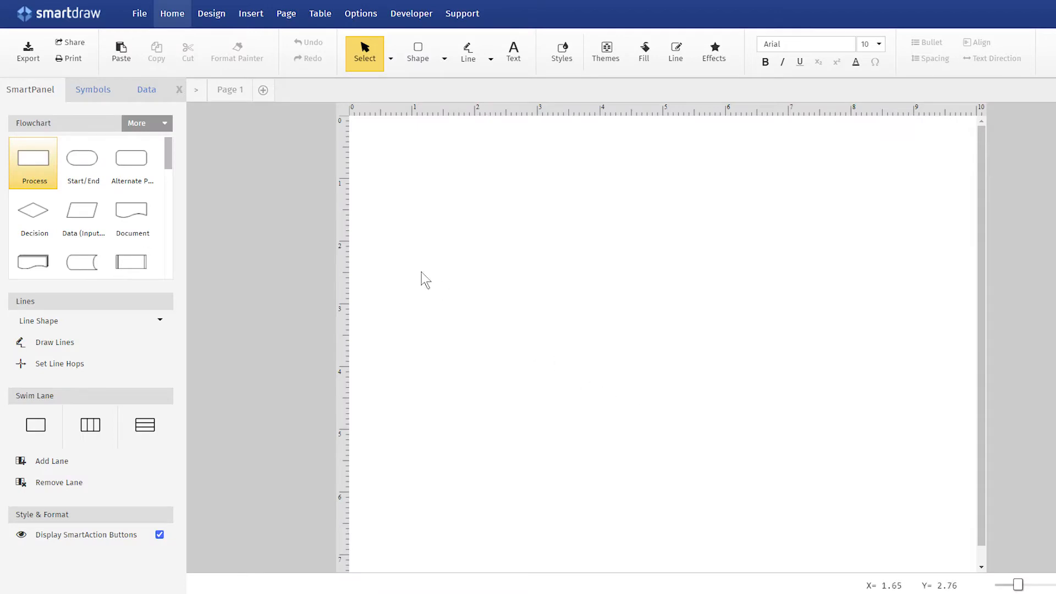
pyautogui.scroll(-3)
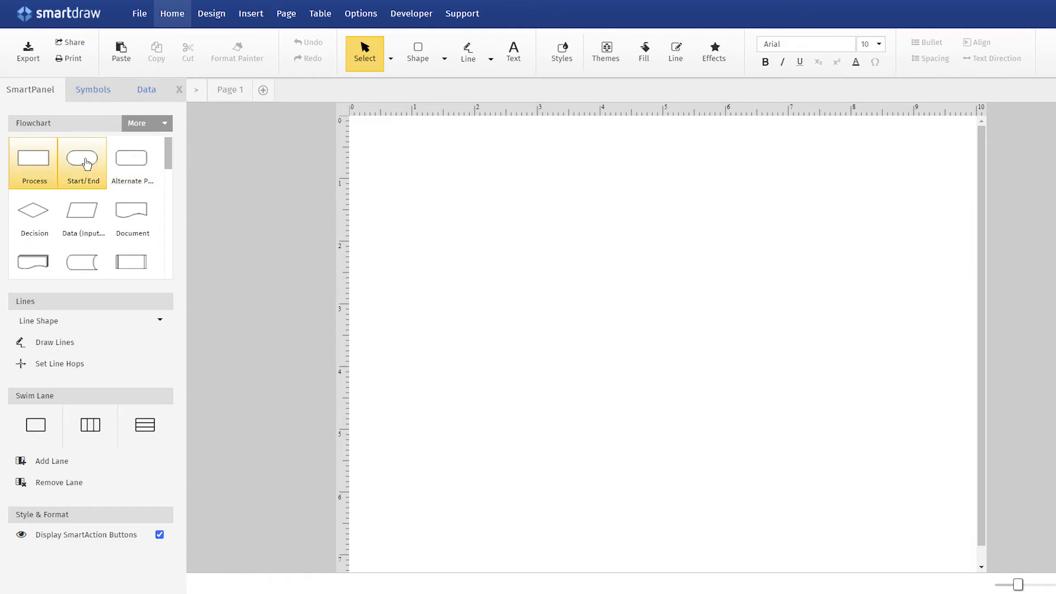
# Step: Place a Start/End terminator on the page and drag a connector rightward from it
pyautogui.click(82, 157)
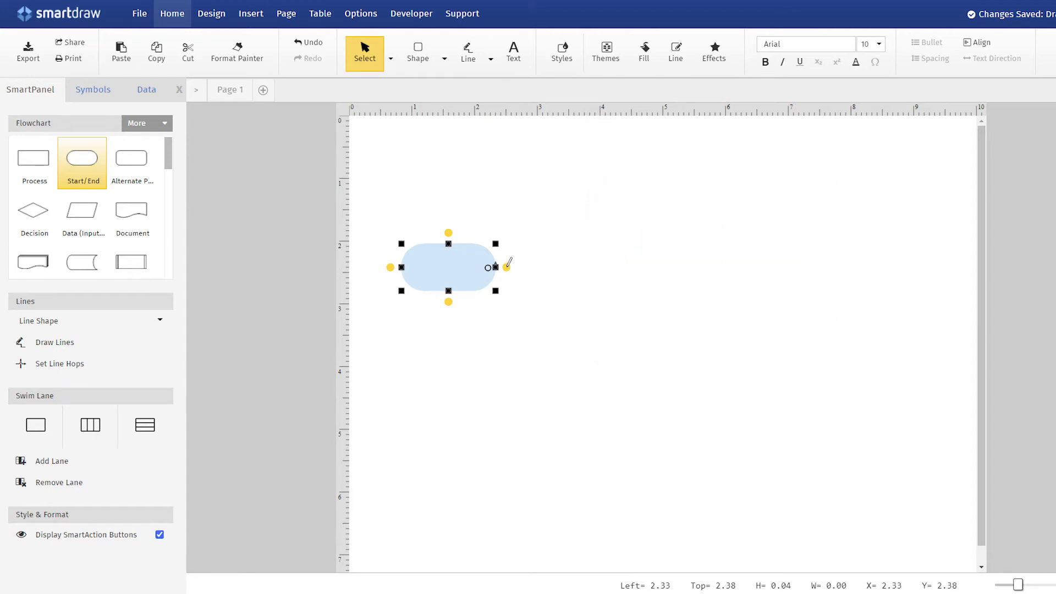
pyautogui.moveTo(497, 267); pyautogui.dragTo(549, 267)
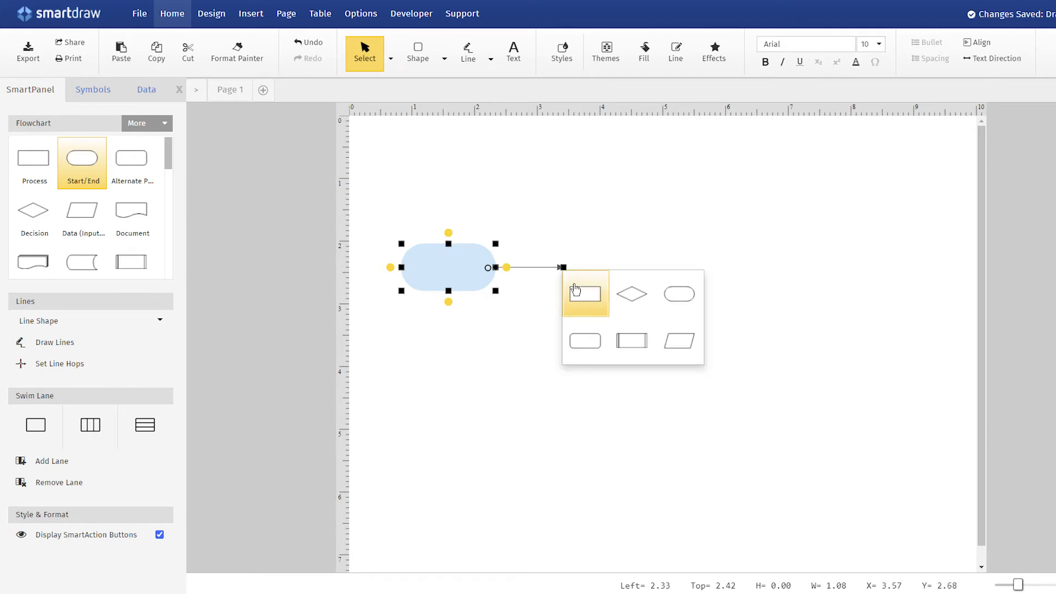
# Step: Add two Process shapes in a row after the terminator, each joined by an arrow
pyautogui.click(586, 293)
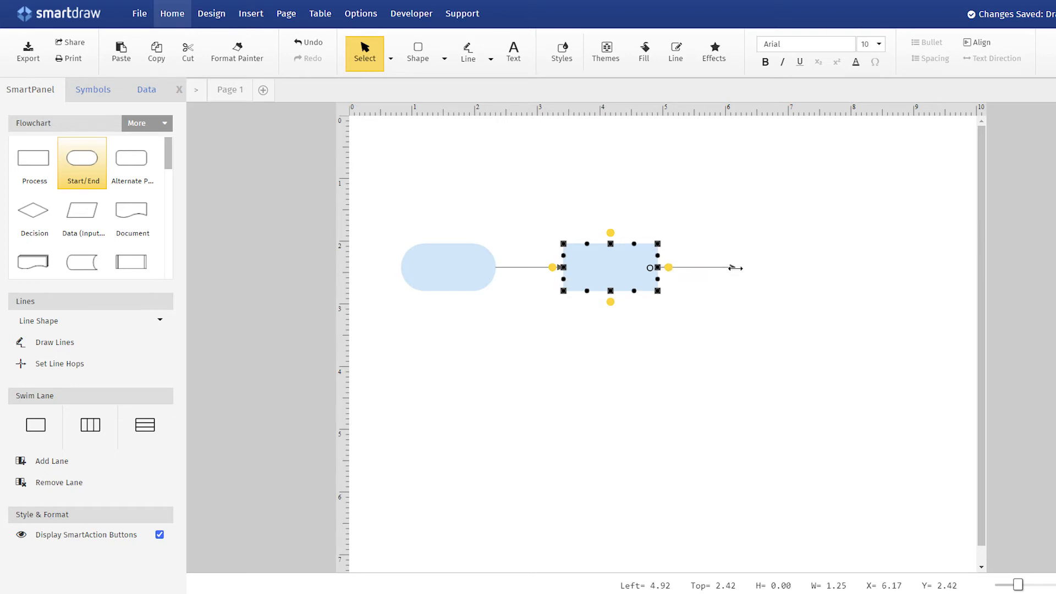
pyautogui.click(733, 268)
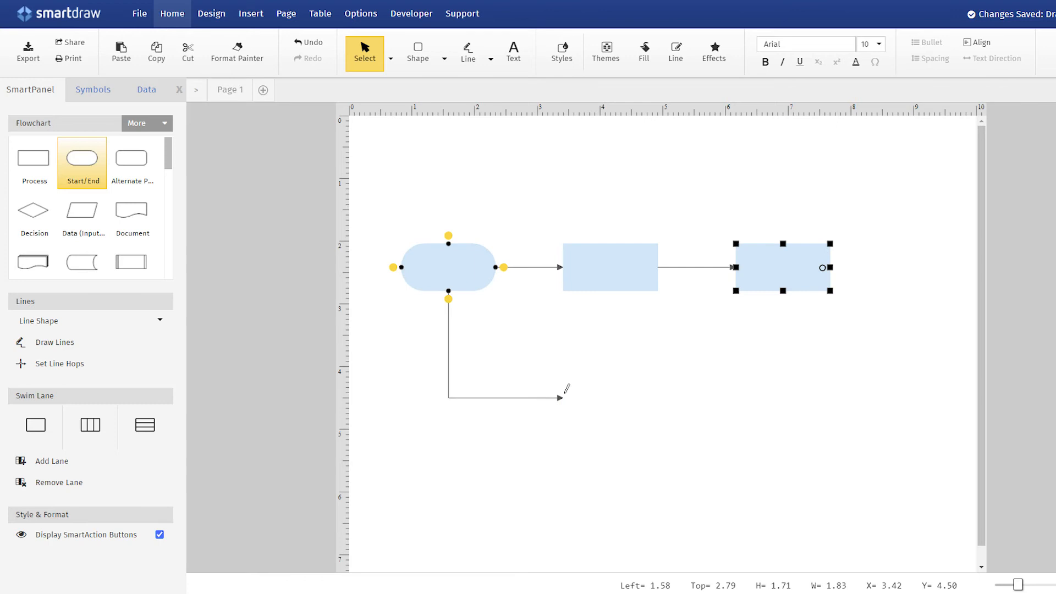
# Step: Add a lower process, connect it up to the top terminator, and apply line hops
pyautogui.moveTo(781, 268); pyautogui.dragTo(609, 387)
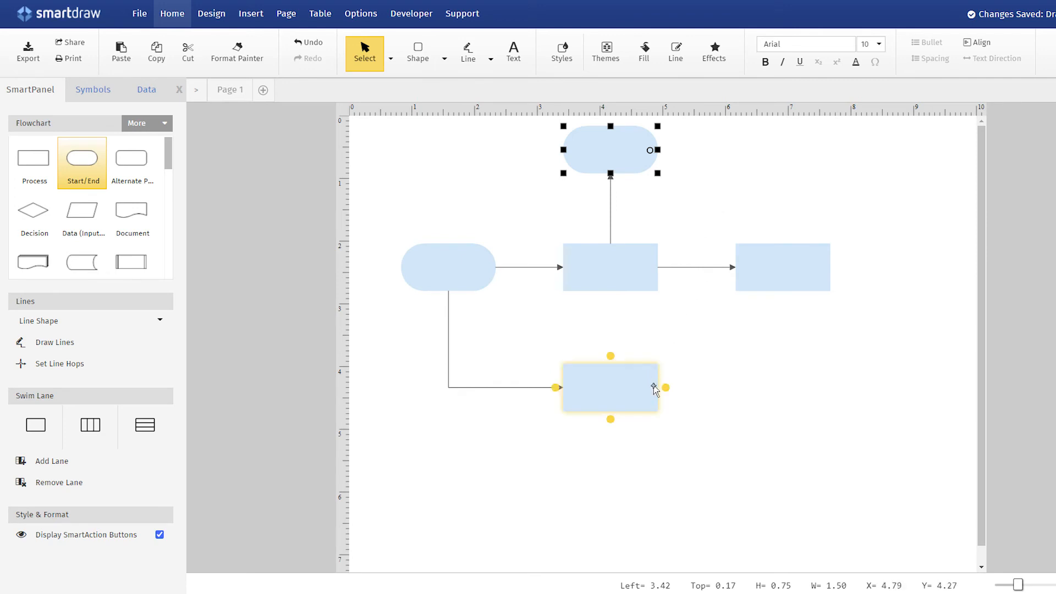
pyautogui.moveTo(665, 387); pyautogui.dragTo(657, 150)
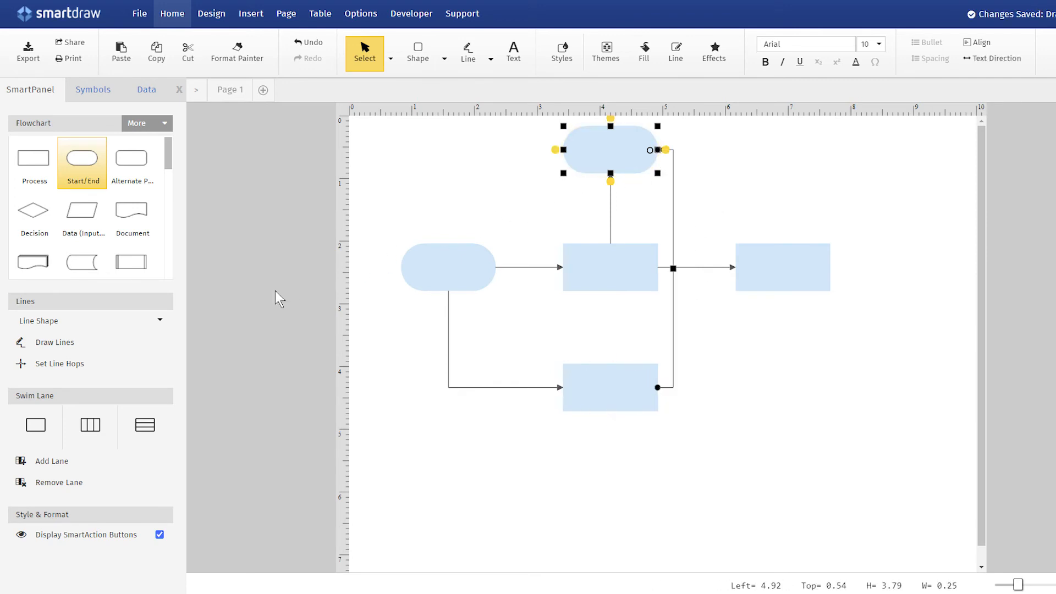
pyautogui.click(59, 363)
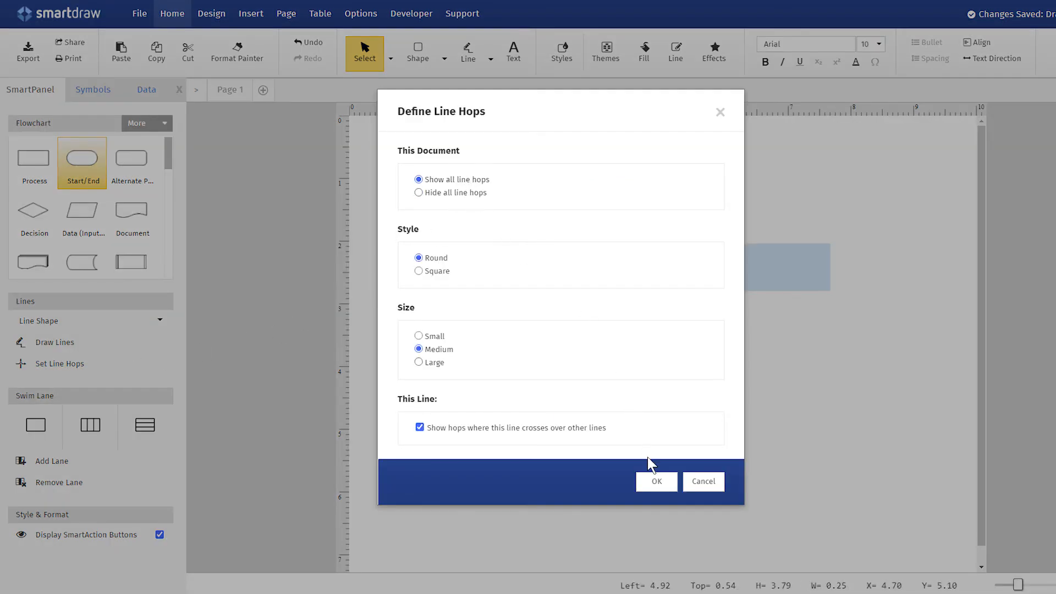
pyautogui.click(655, 481)
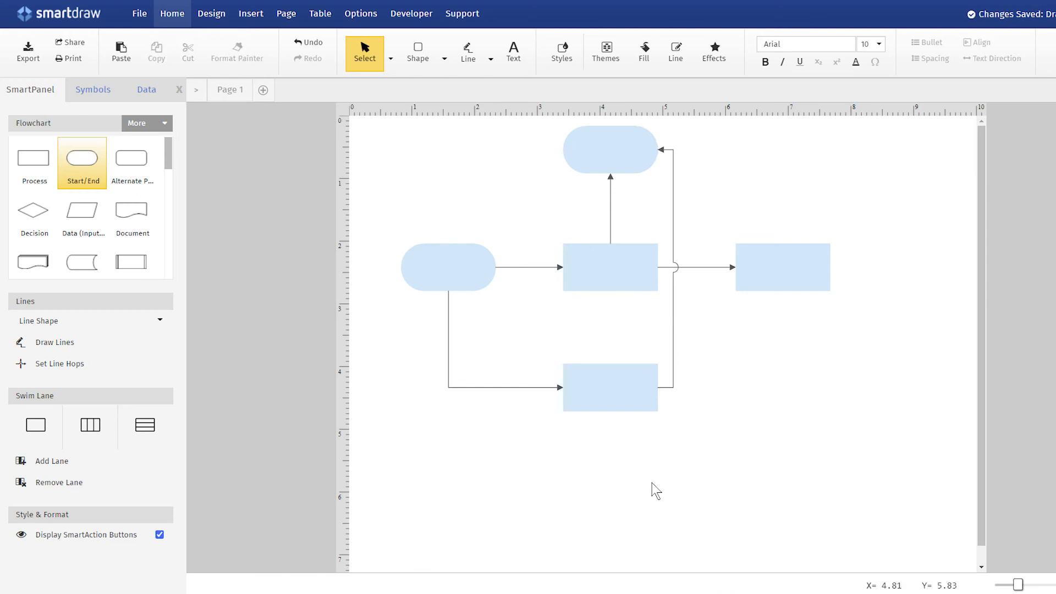